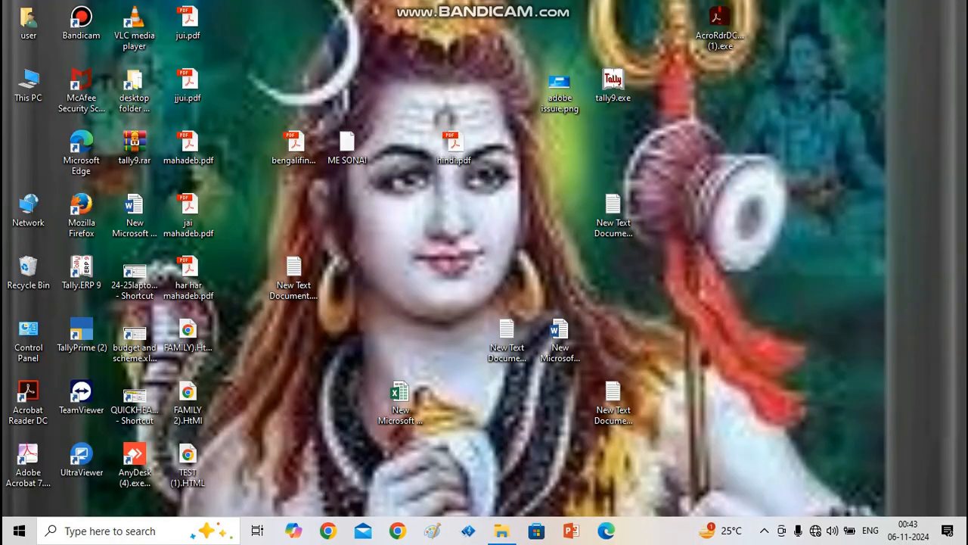
Launch the TallyPrime (2) shortcut from the desktop
{"action": "left_click", "coordinate": [81, 332]}
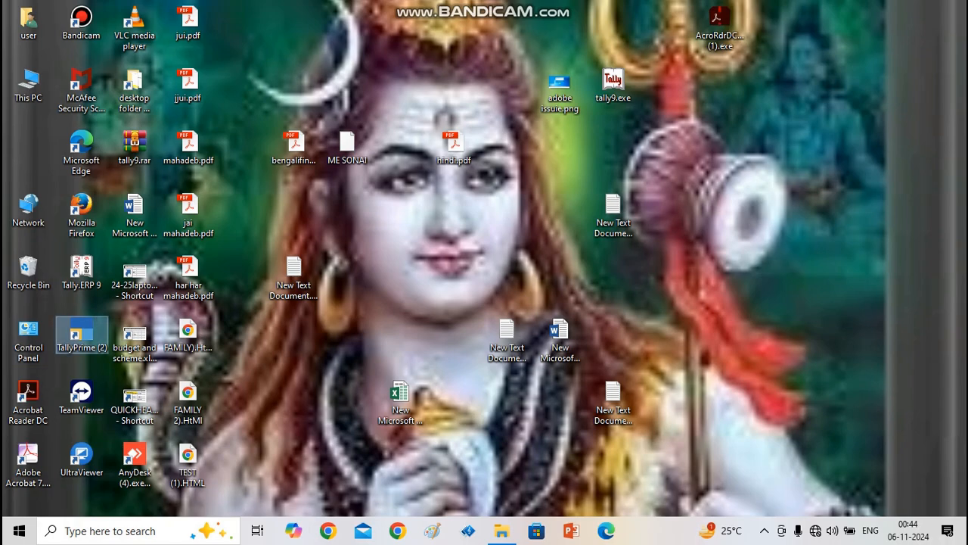
{"action": "double_click", "coordinate": [82, 330]}
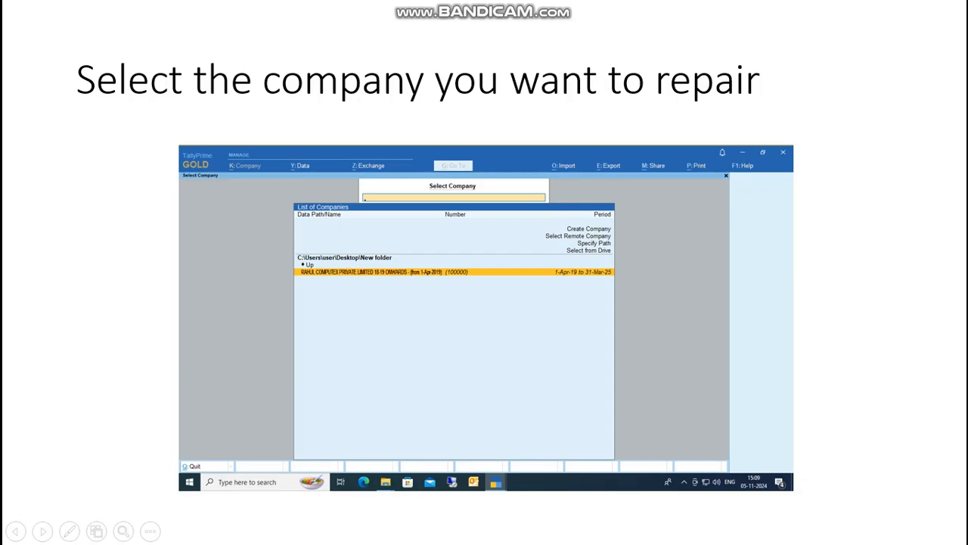
Advance past the 'Select the company you want to repair' slide
{"action": "left_click", "coordinate": [743, 165]}
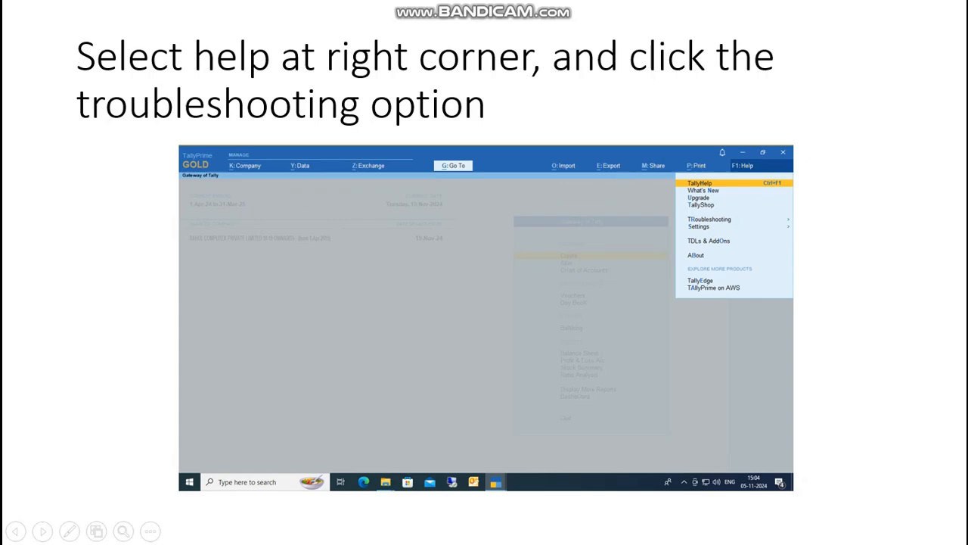
Advance two slides to the 'Two option will appear' Repair/Re-install slide
{"action": "left_click", "coordinate": [708, 218]}
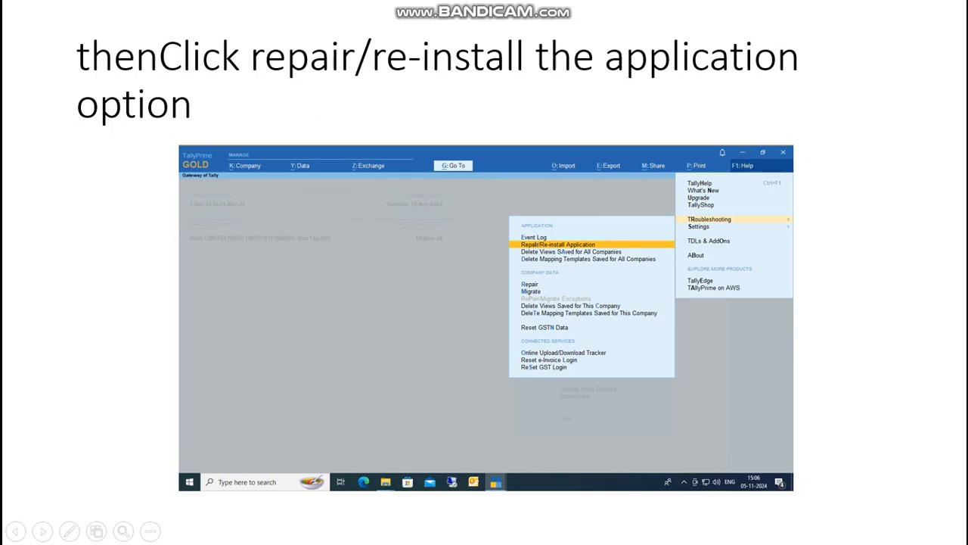
{"action": "left_click", "coordinate": [552, 242]}
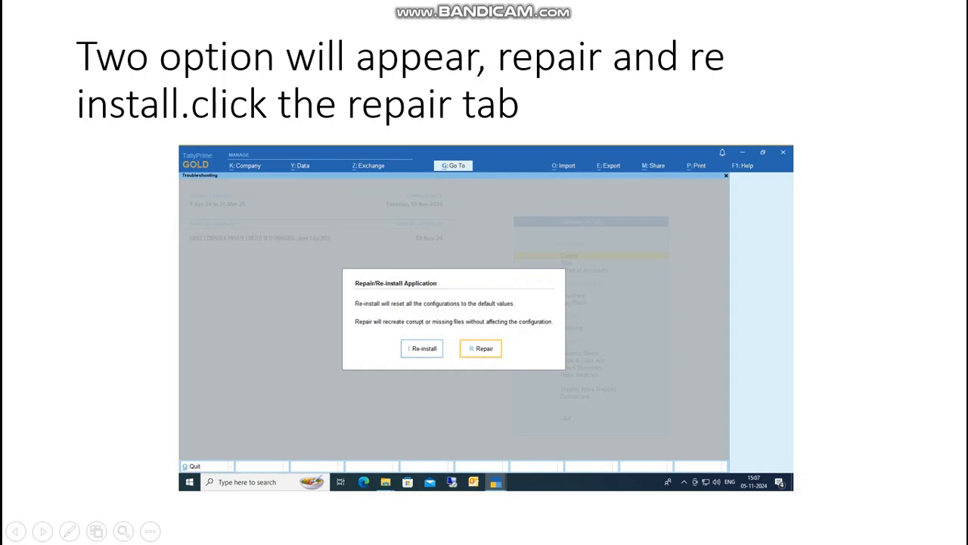
Advance past the 'click yes to continue' slide to the company data repair progress slide
{"action": "left_click", "coordinate": [480, 348]}
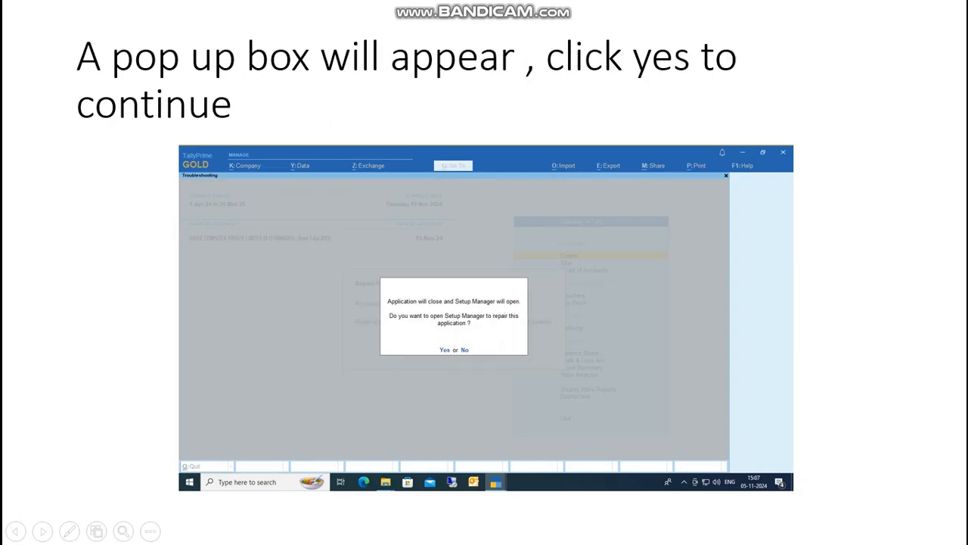
{"action": "left_click", "coordinate": [441, 350]}
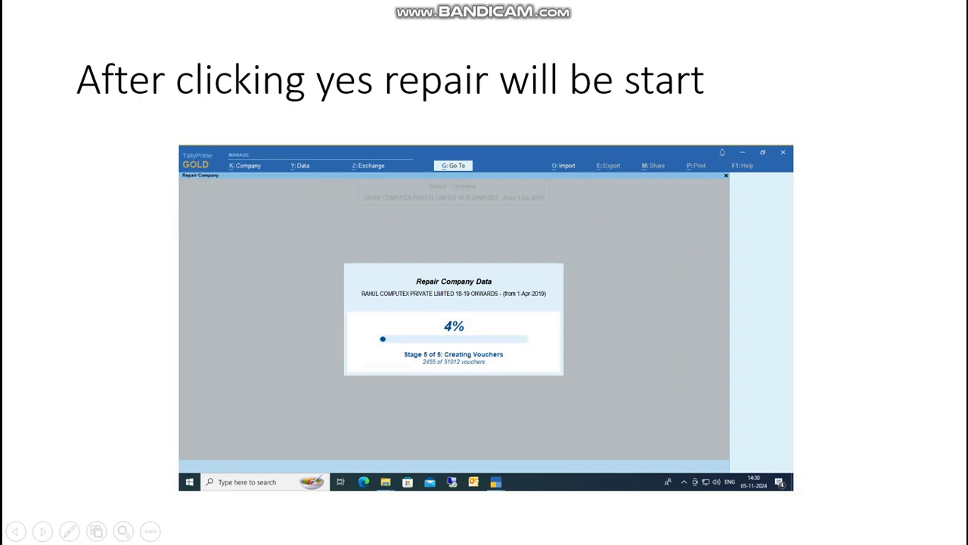